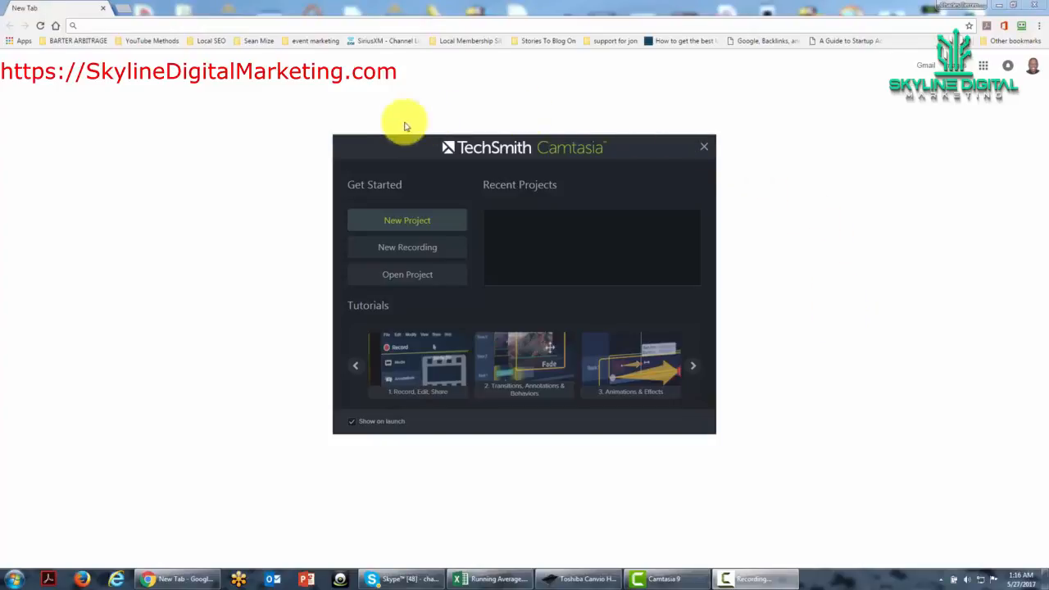
mouse_move(422, 139)
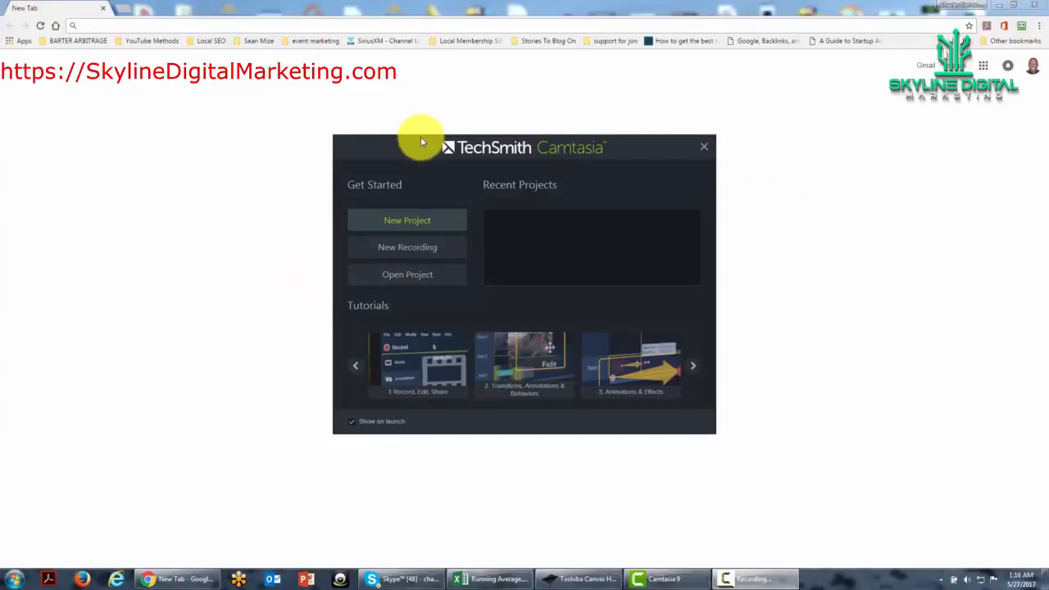
mouse_move(455, 303)
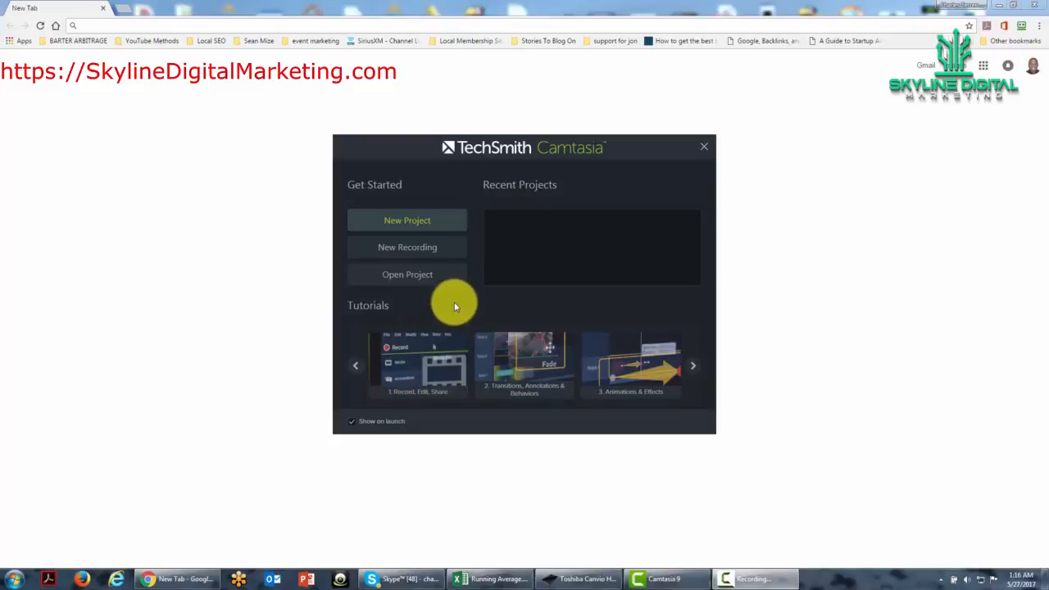
mouse_move(281, 223)
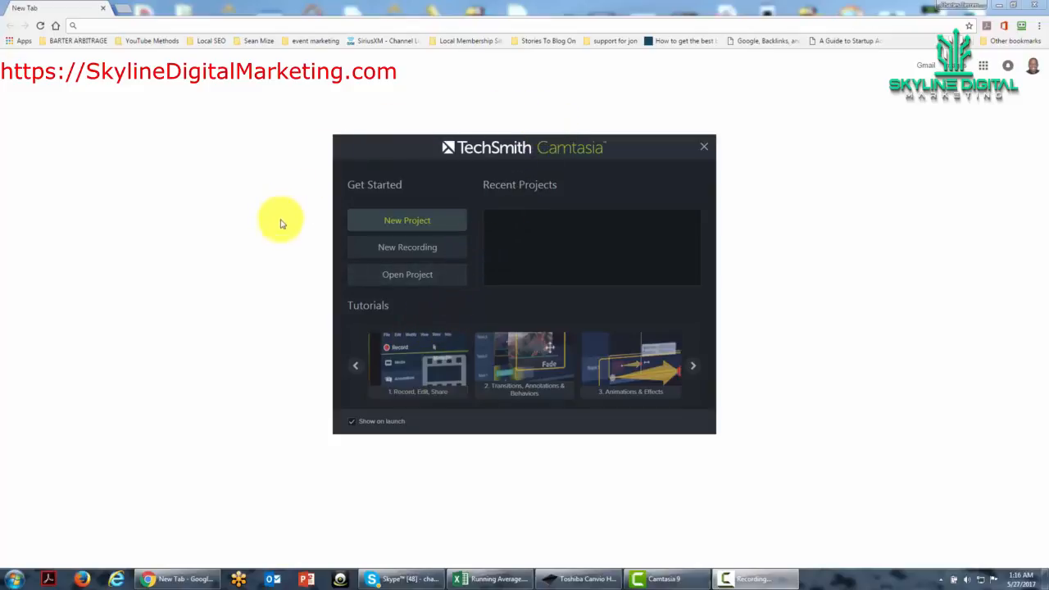
mouse_move(437, 427)
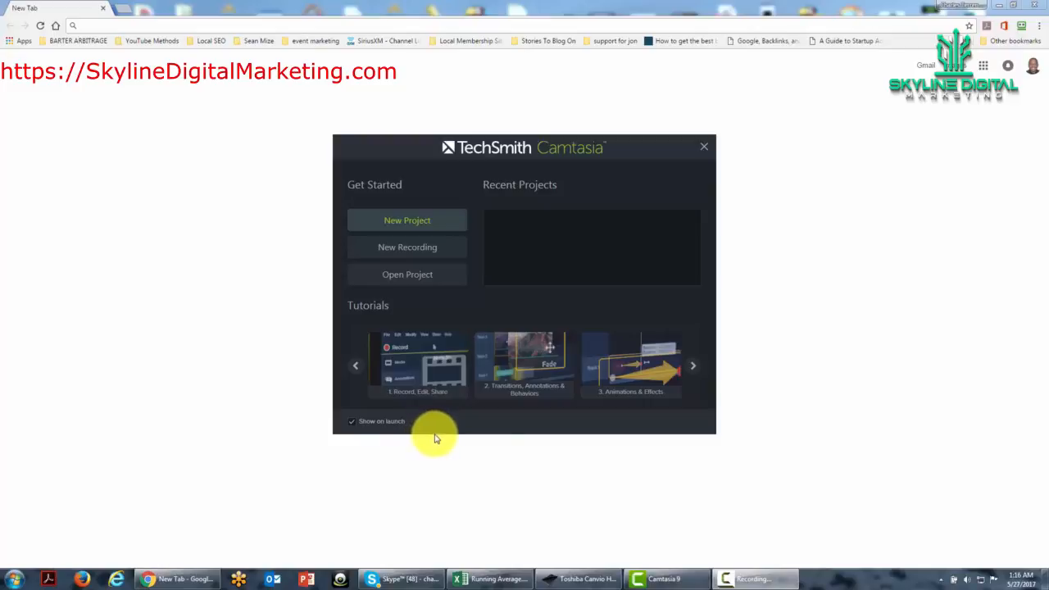
mouse_move(396, 137)
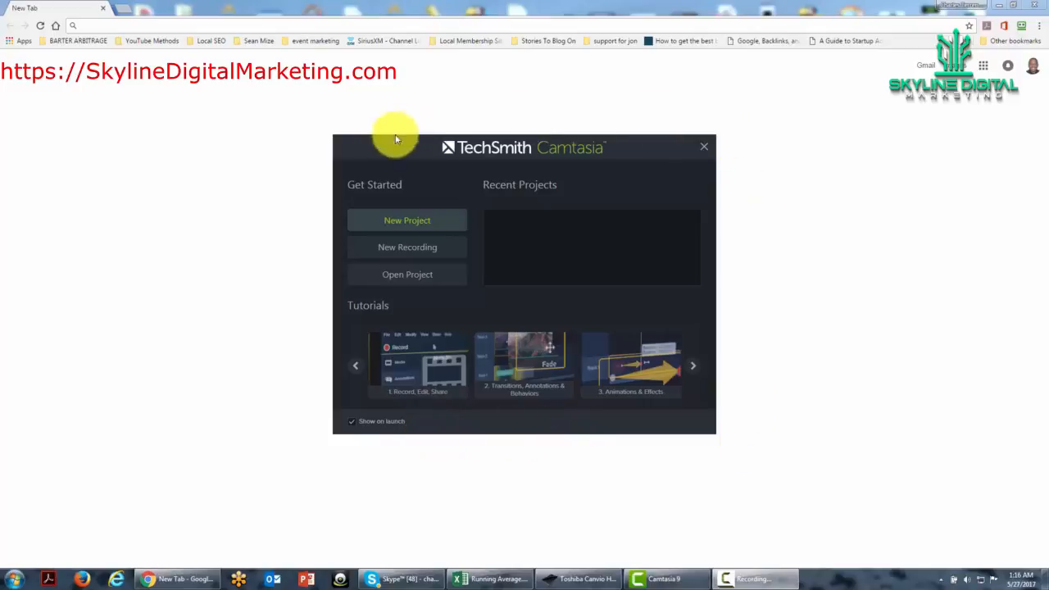
mouse_move(408, 220)
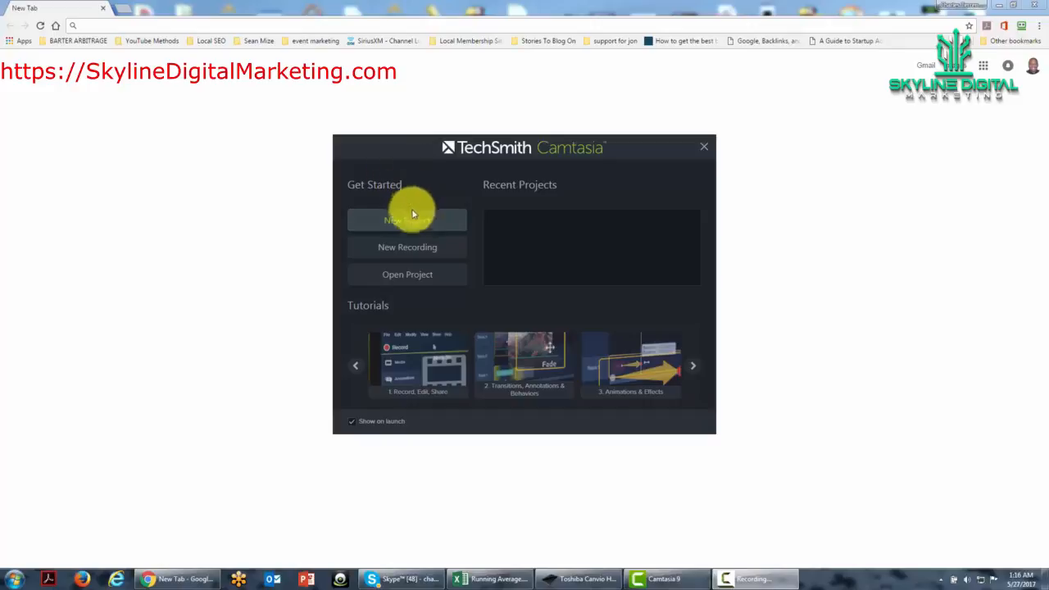
mouse_move(407, 247)
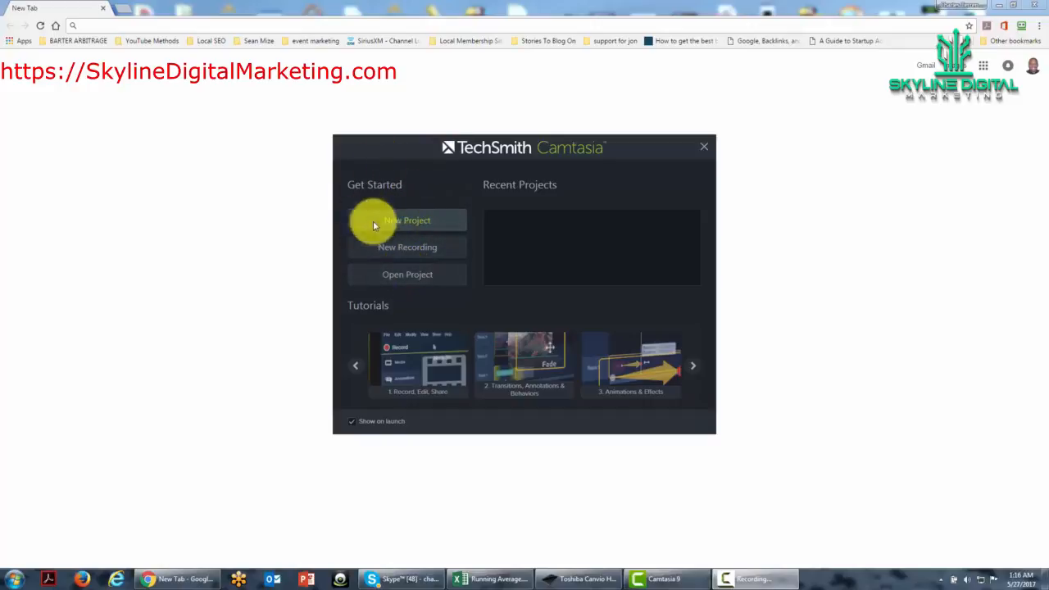
Step: Start a new project, confirm Camtasia is up to date, then launch the Camtasia Recorder
left_click(408, 220)
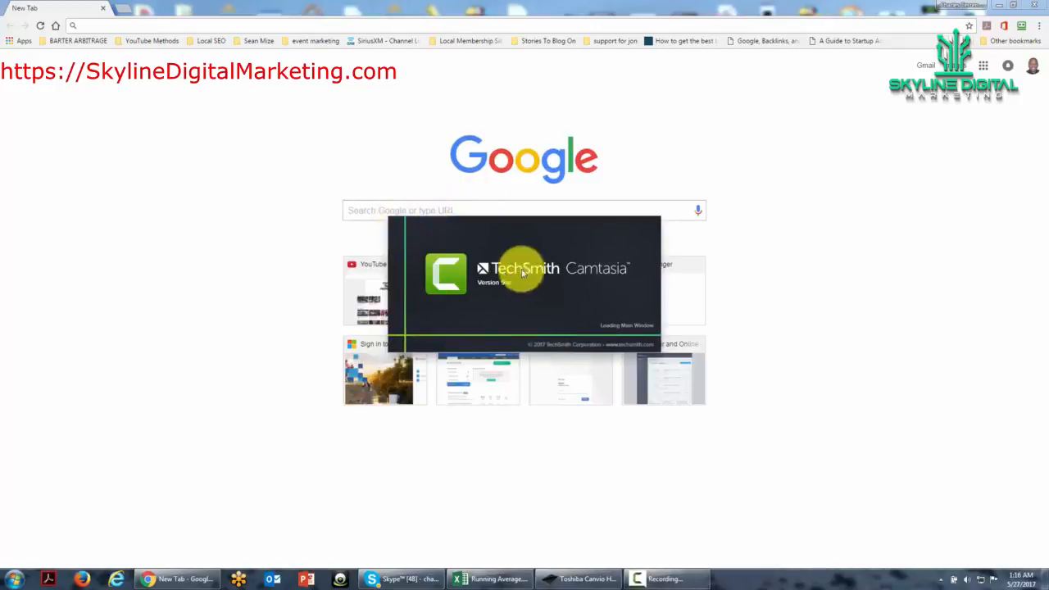
mouse_move(783, 367)
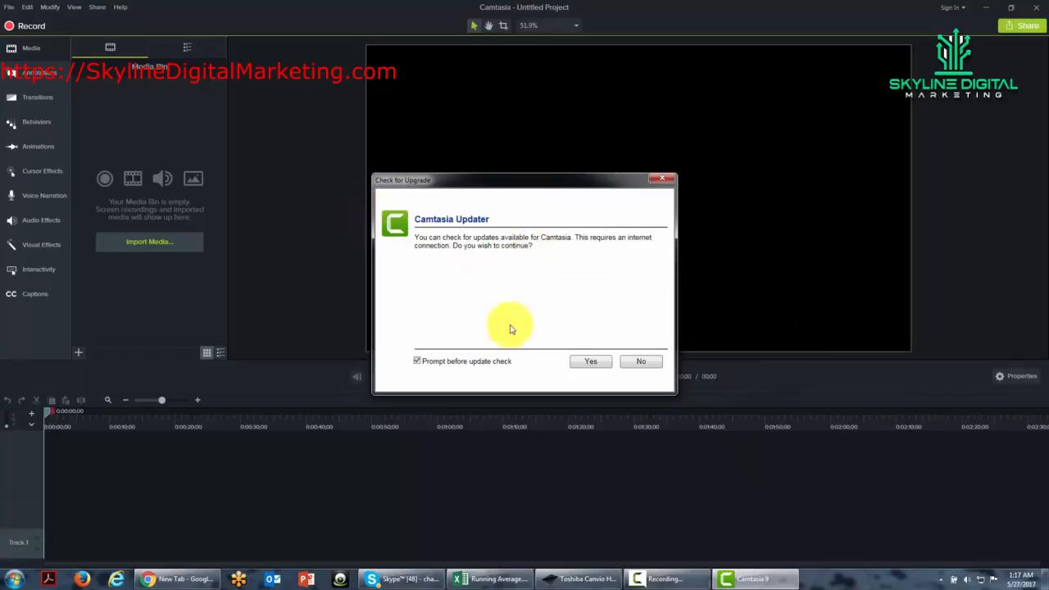
mouse_move(485, 313)
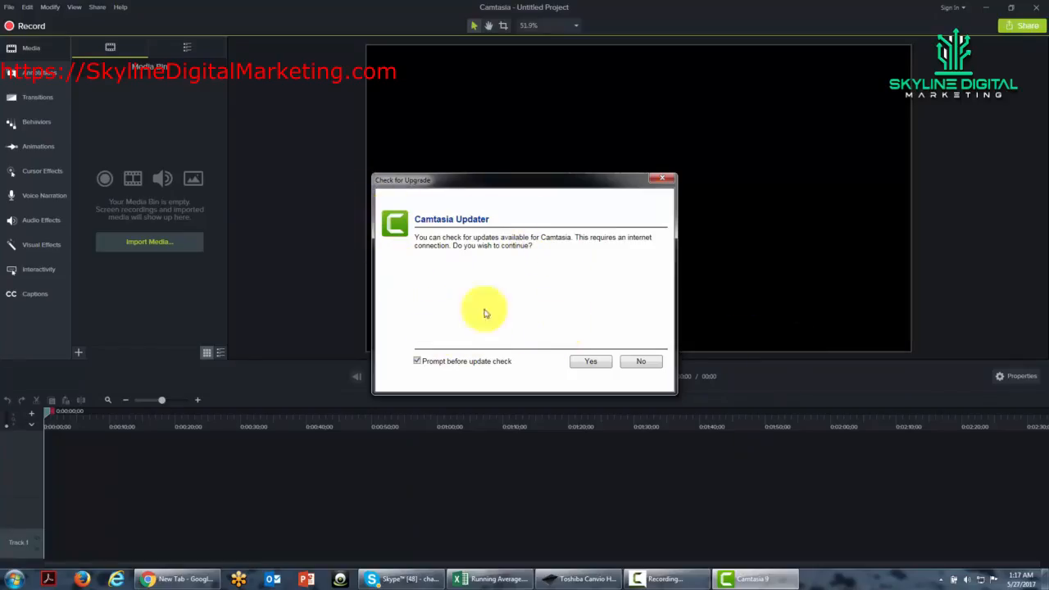
mouse_move(549, 401)
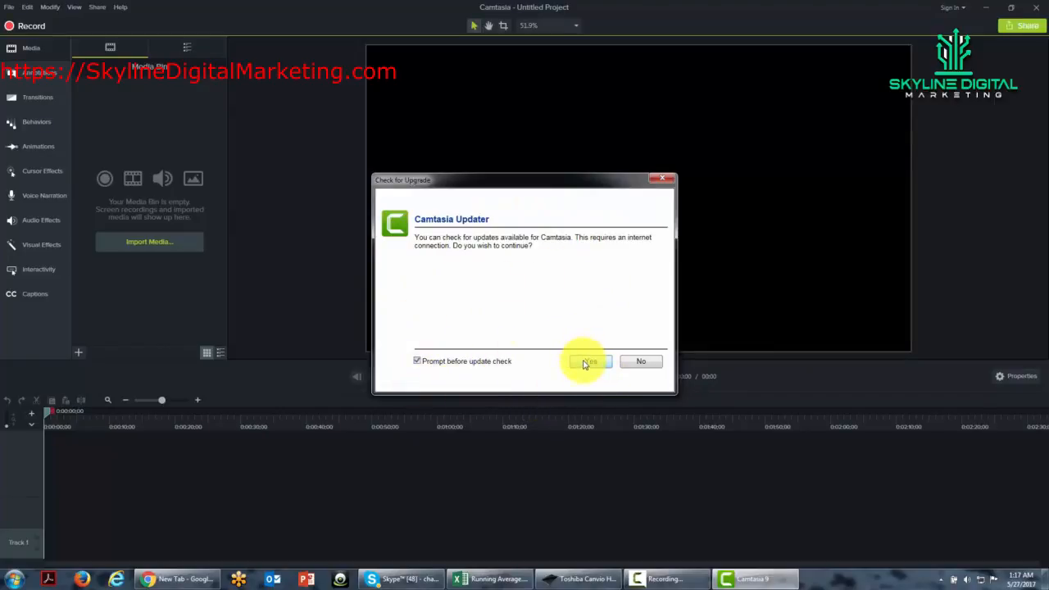
left_click(590, 361)
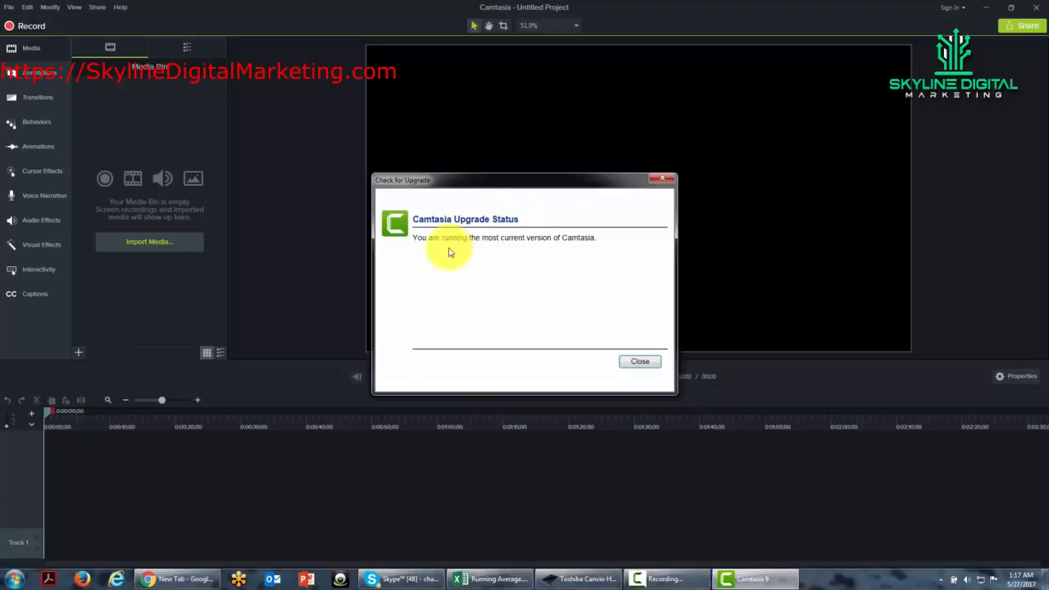
mouse_move(562, 266)
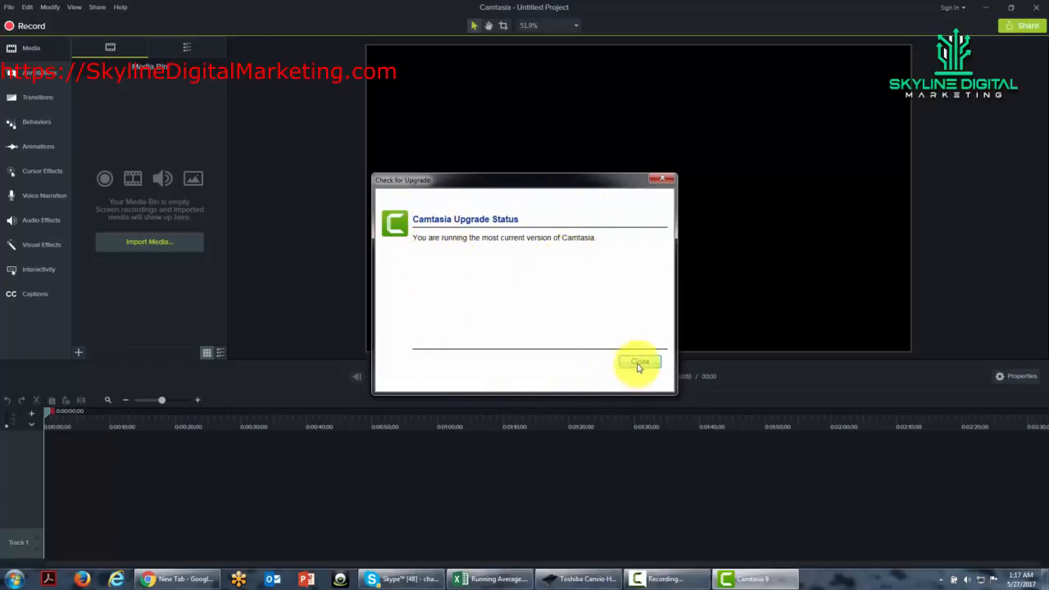
left_click(640, 362)
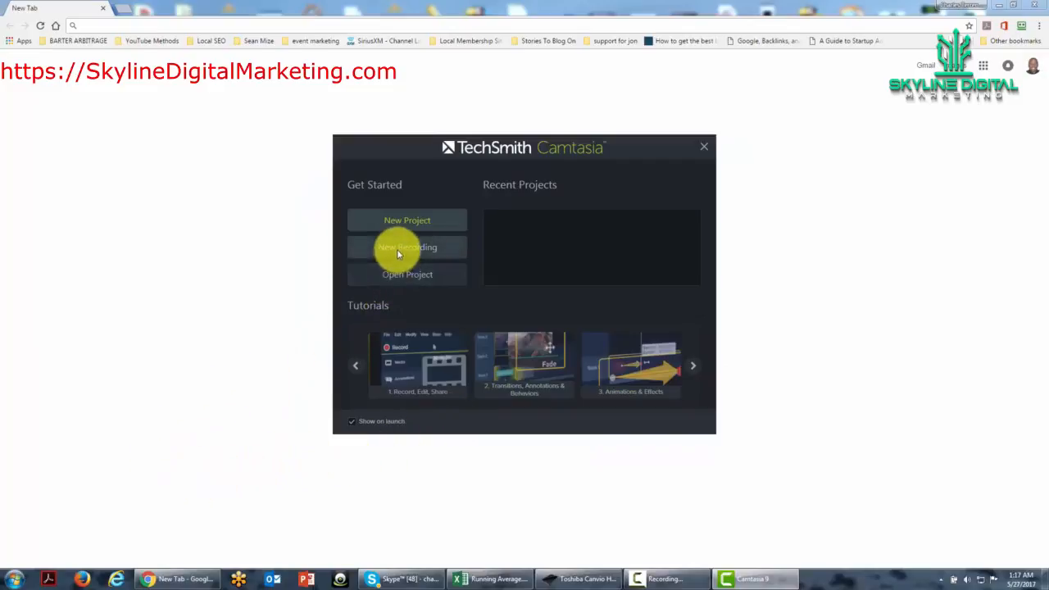
mouse_move(394, 251)
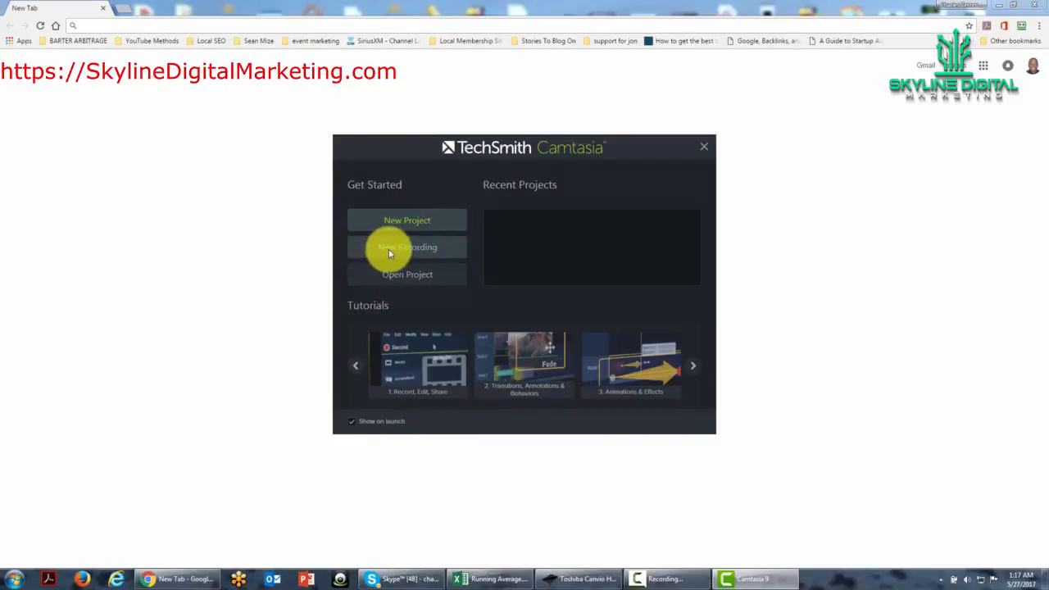
left_click(407, 247)
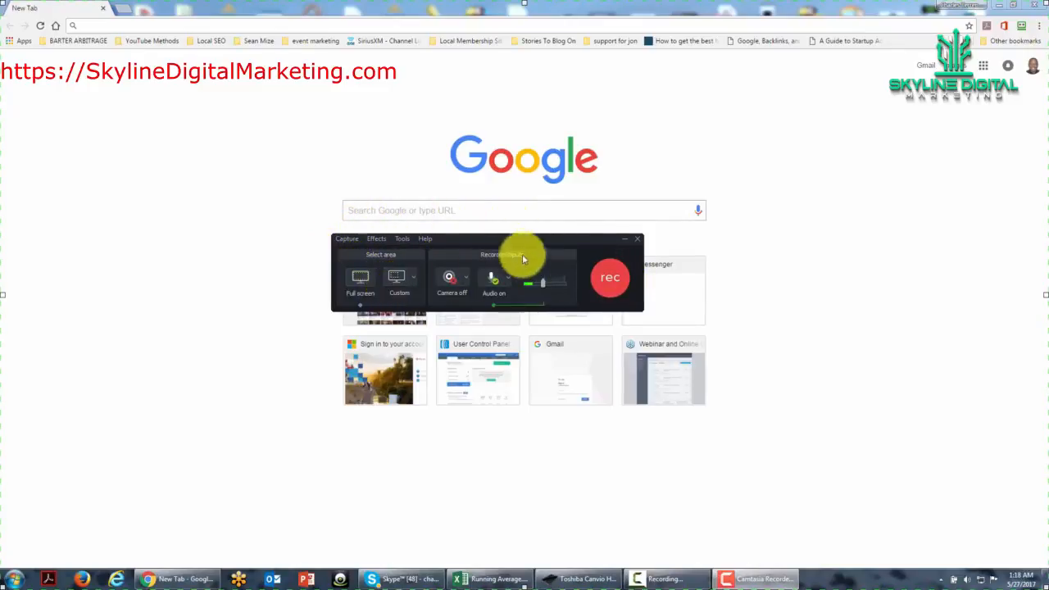
mouse_move(328, 273)
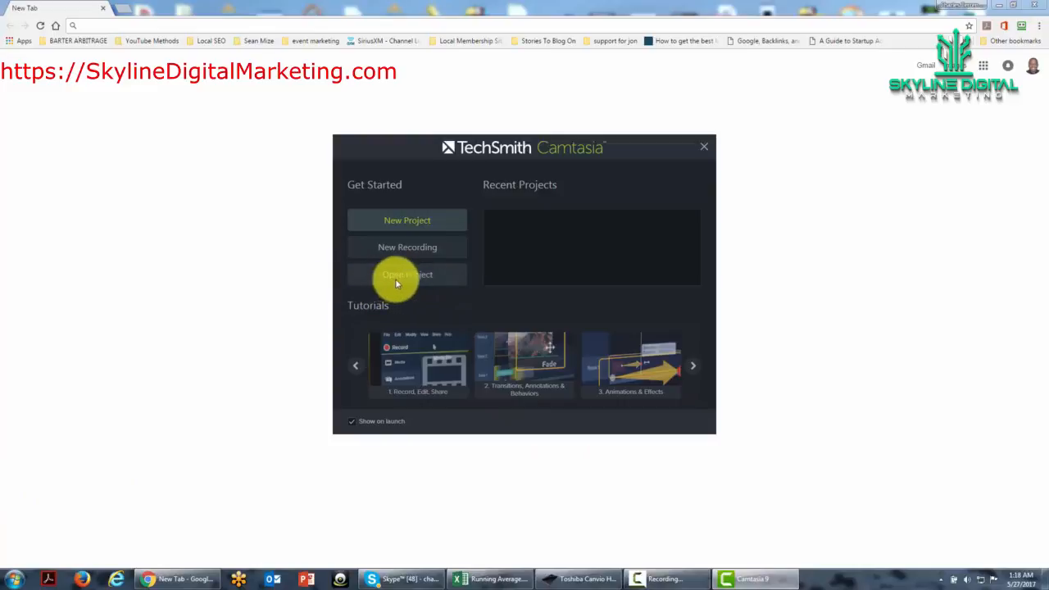
mouse_move(449, 148)
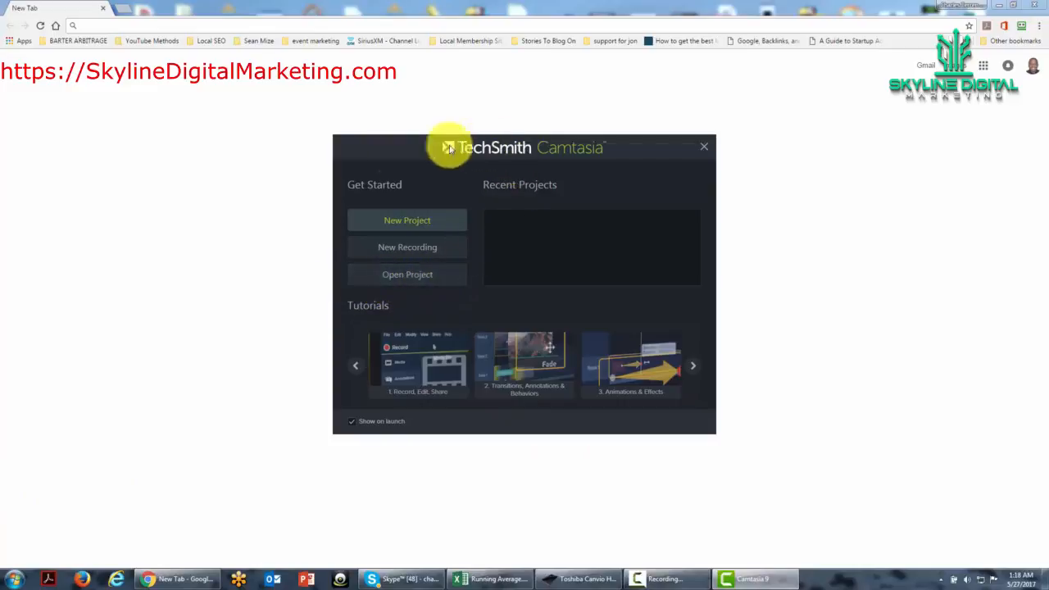
mouse_move(326, 236)
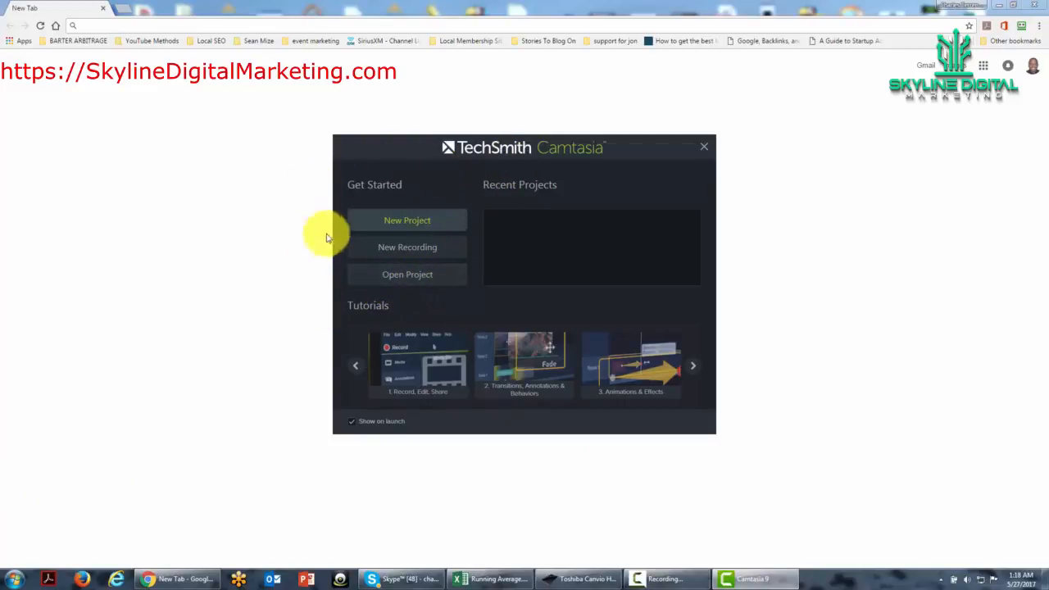
mouse_move(344, 280)
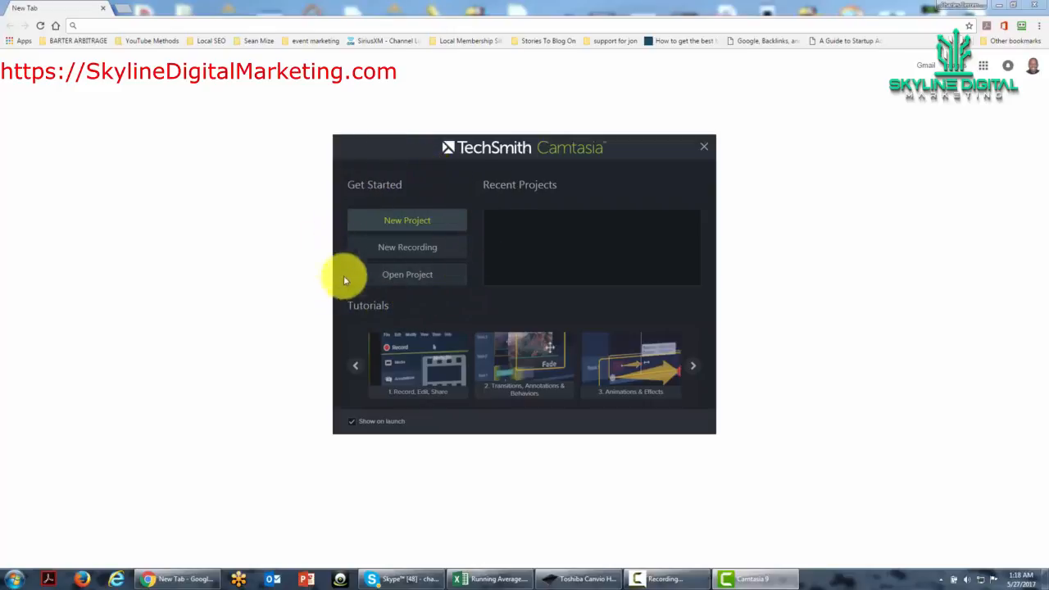
mouse_move(486, 211)
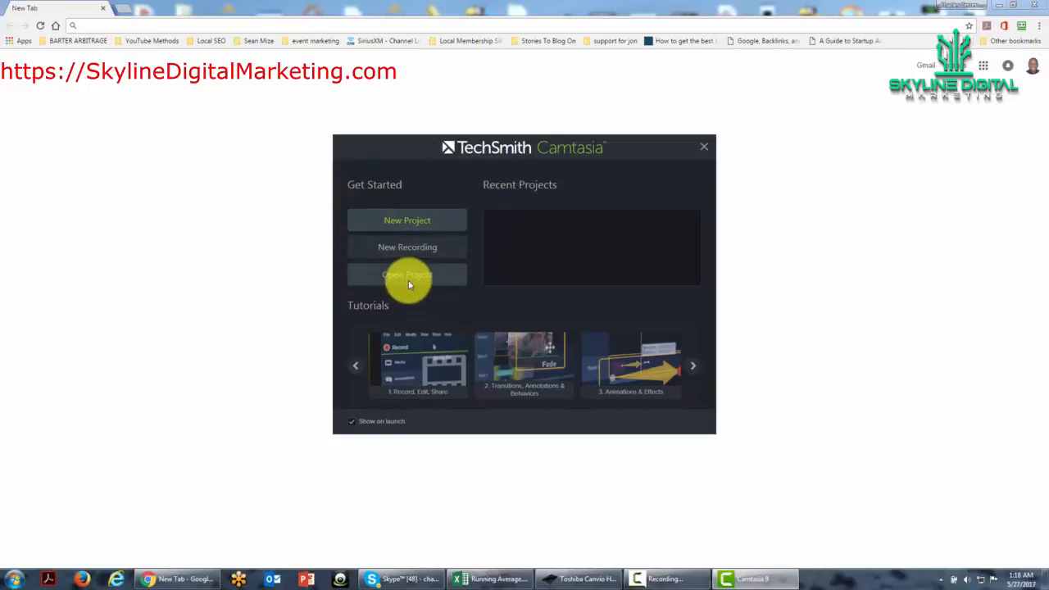
mouse_move(368, 282)
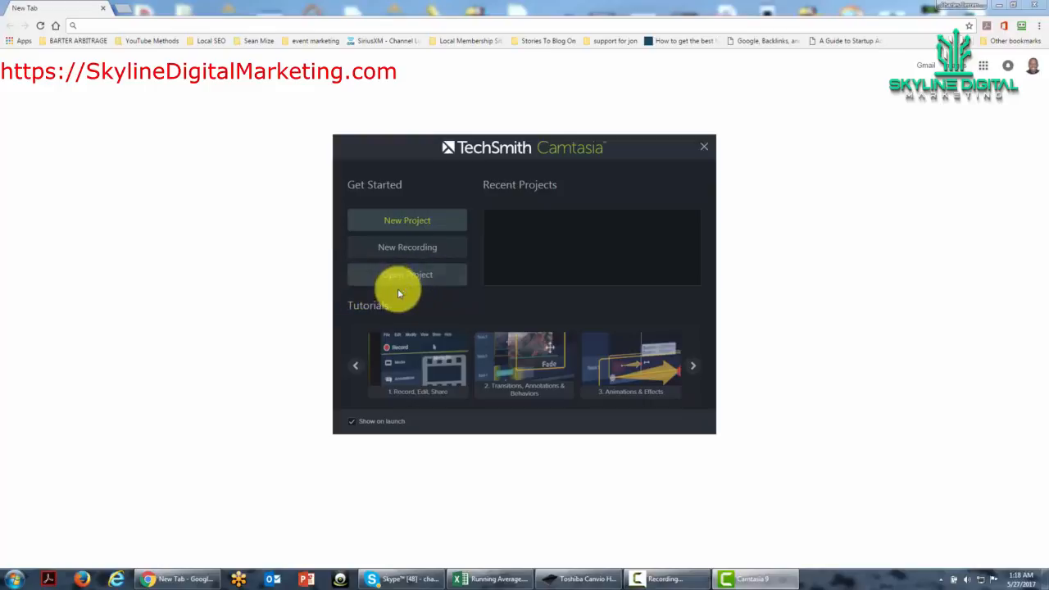
Step: Open 0001-Creating-Your-Account-And-Creating-Your-Channel.camproj from the Video Course folder
left_click(406, 274)
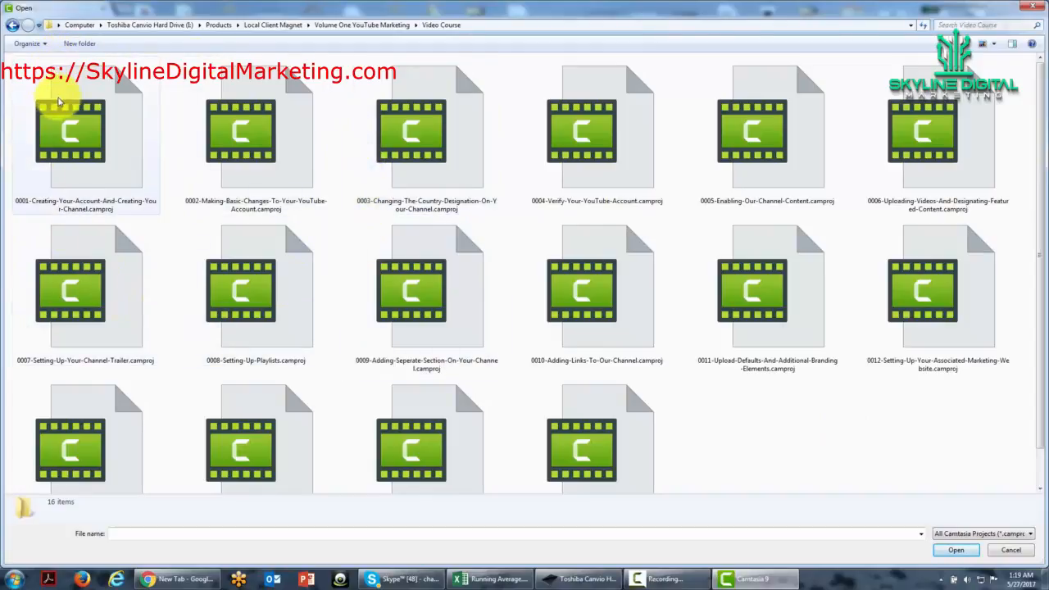
mouse_move(311, 168)
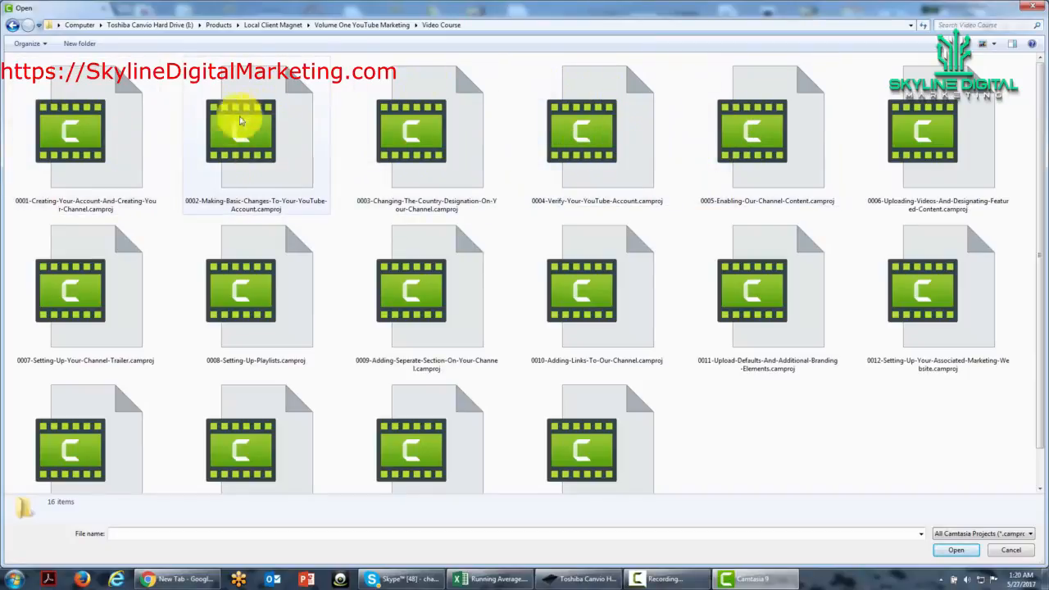
mouse_move(340, 160)
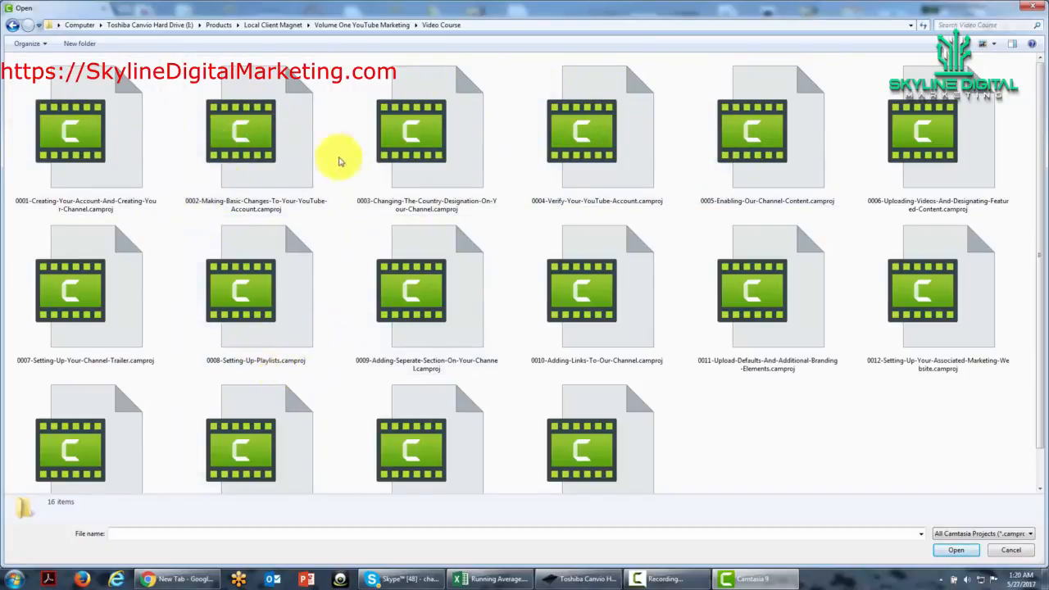
mouse_move(413, 379)
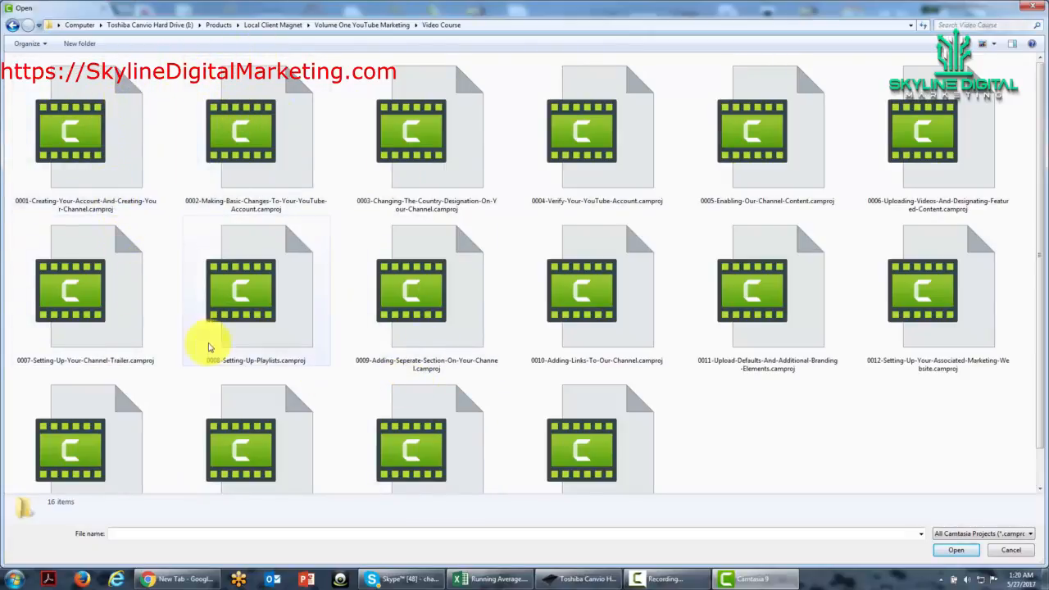
mouse_move(139, 270)
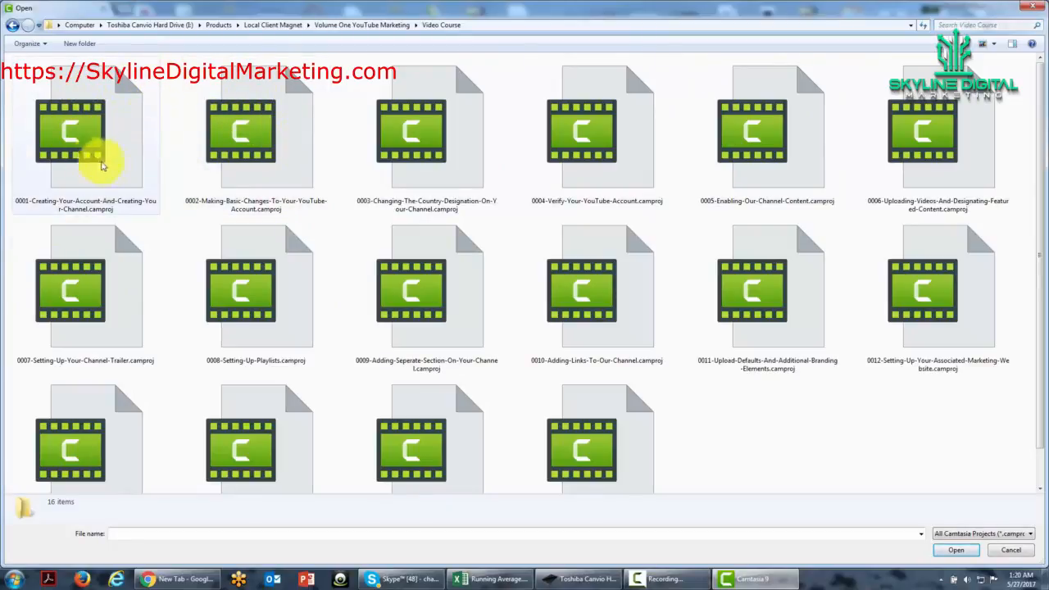
mouse_move(107, 172)
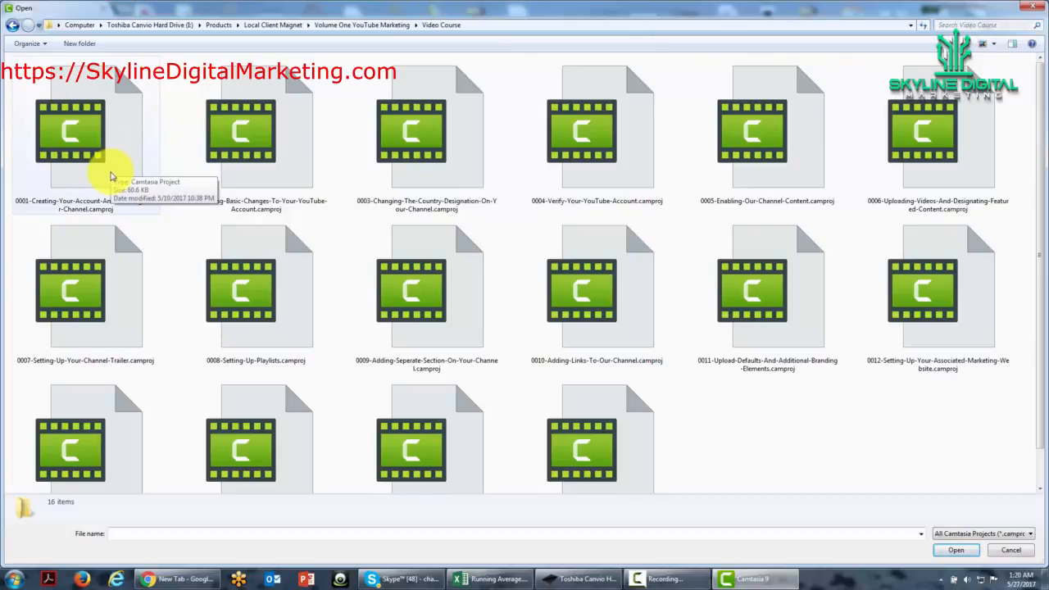
mouse_move(262, 200)
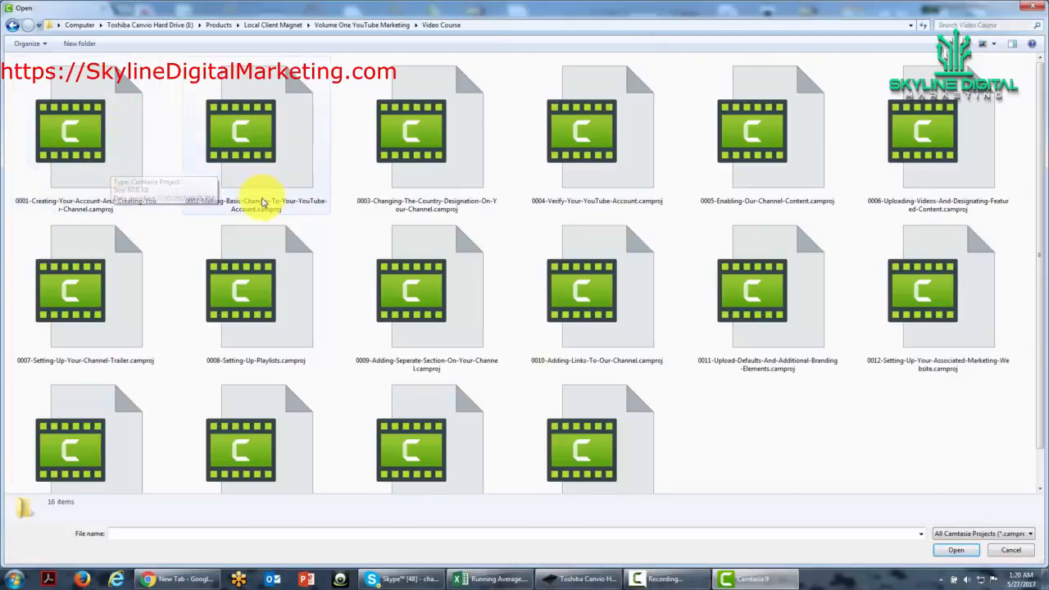
left_click(86, 135)
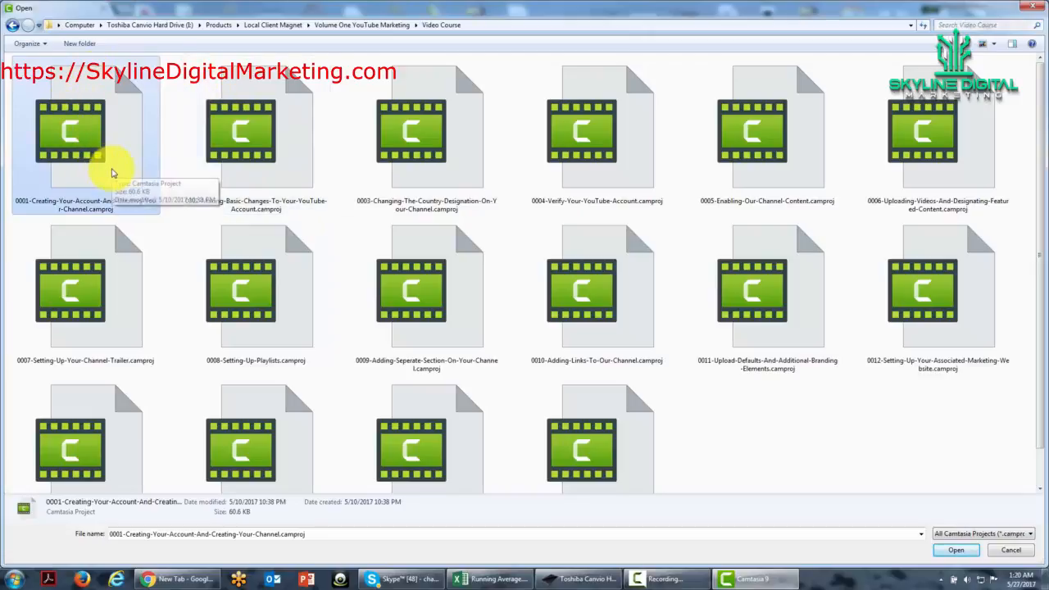
mouse_move(86, 158)
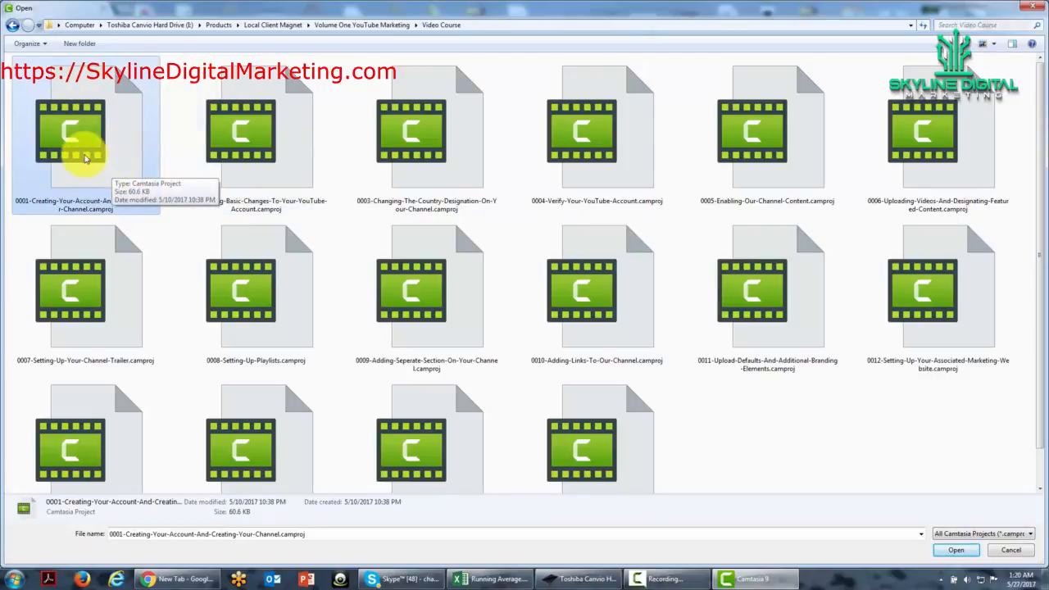
left_click(955, 550)
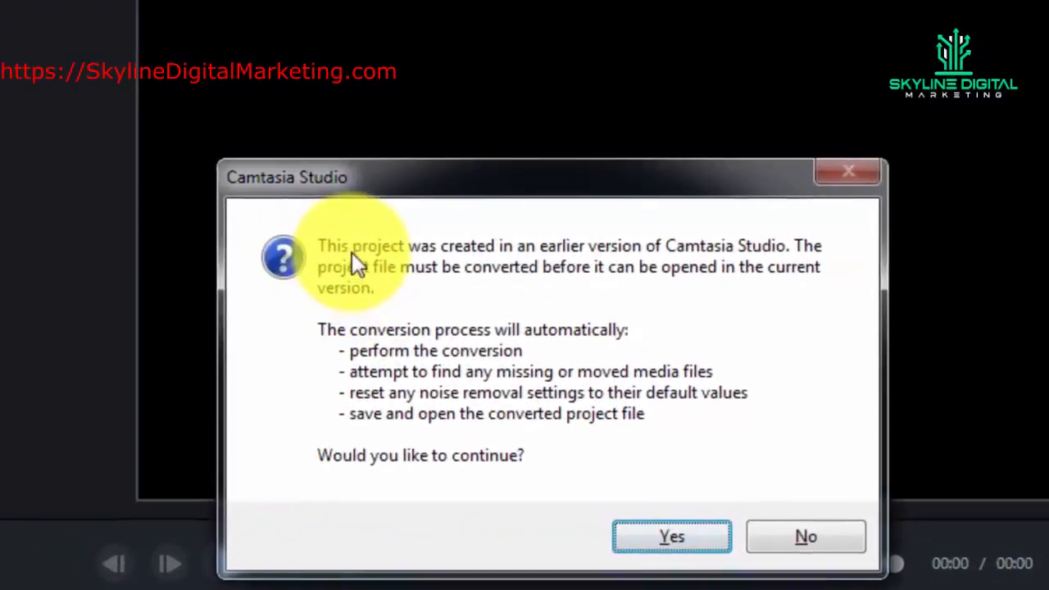
mouse_move(398, 287)
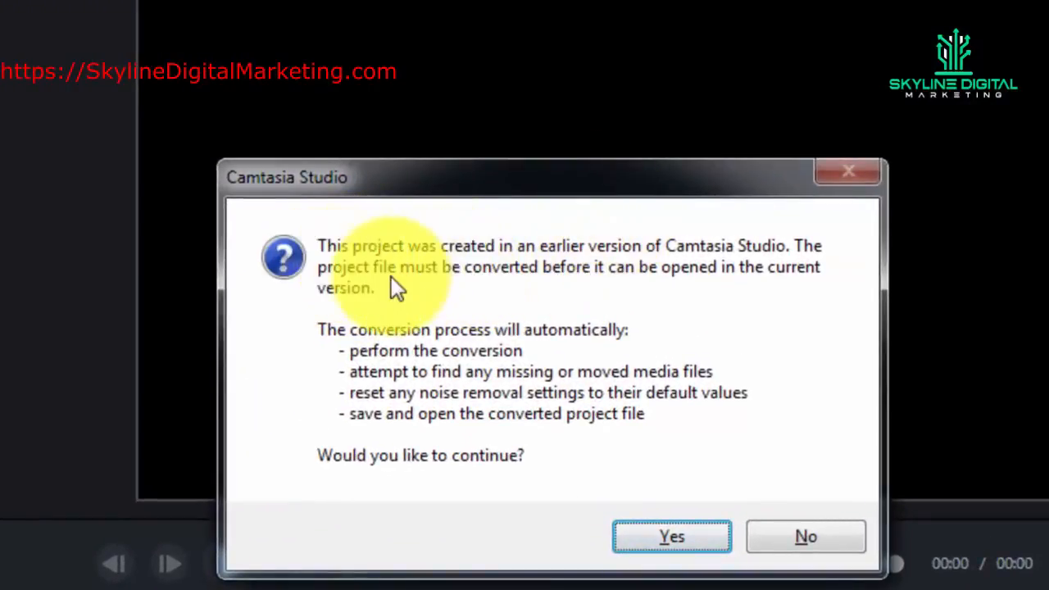
mouse_move(496, 295)
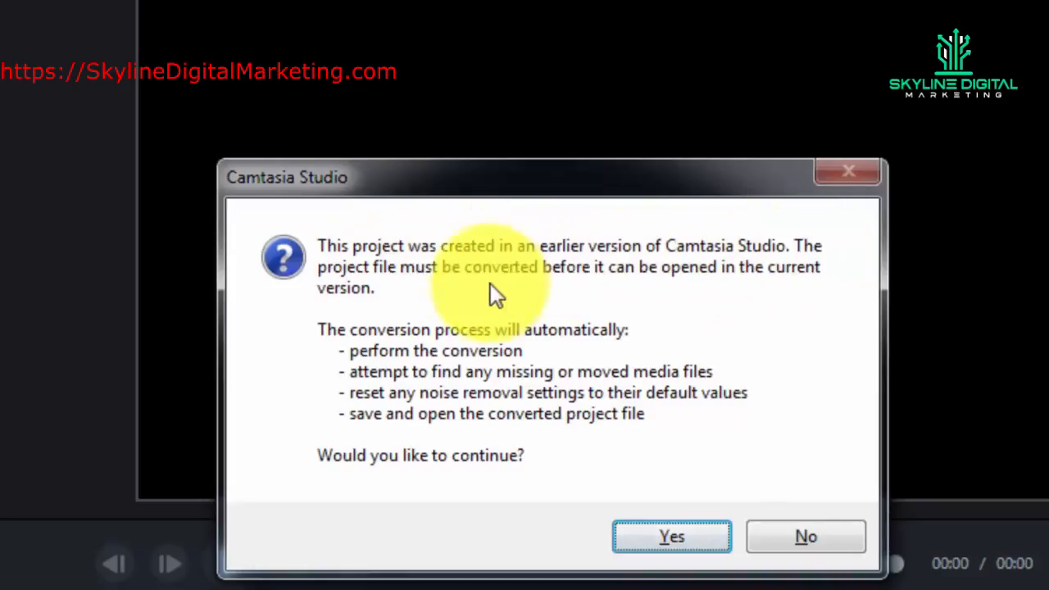
mouse_move(314, 290)
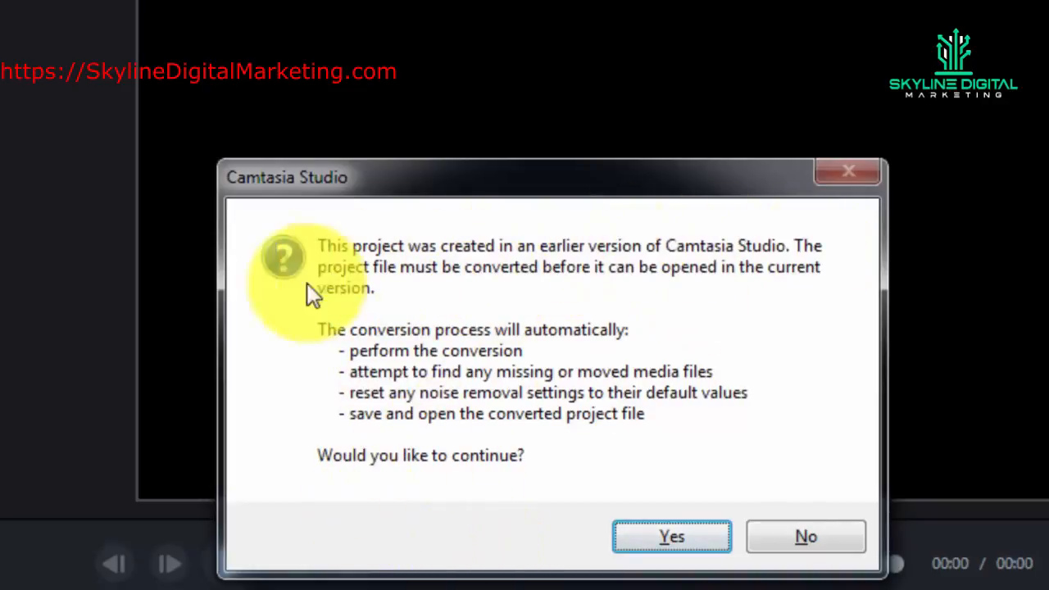
mouse_move(422, 467)
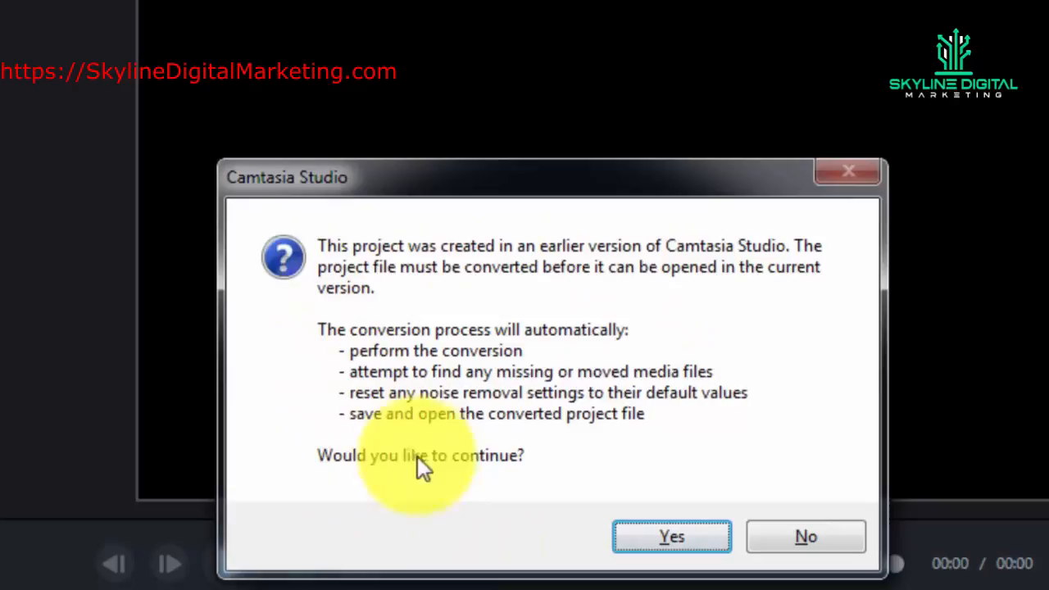
mouse_move(553, 291)
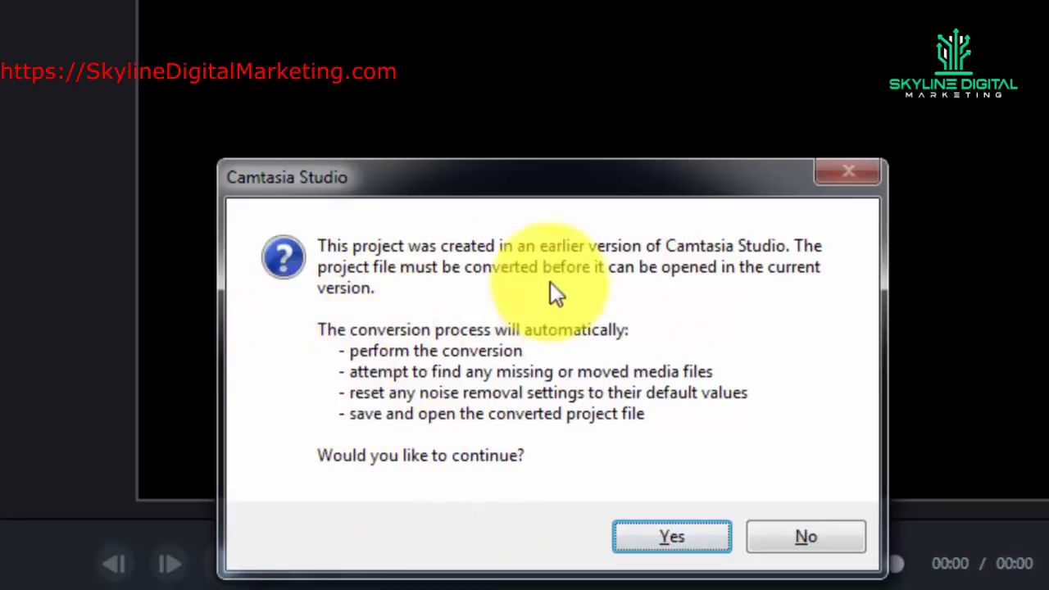
mouse_move(709, 275)
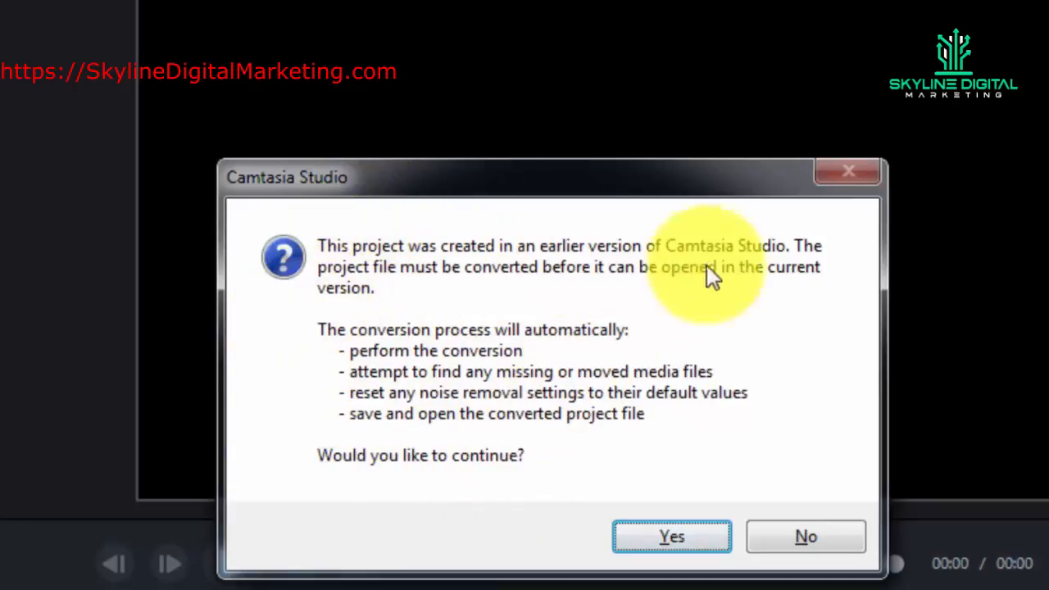
mouse_move(293, 336)
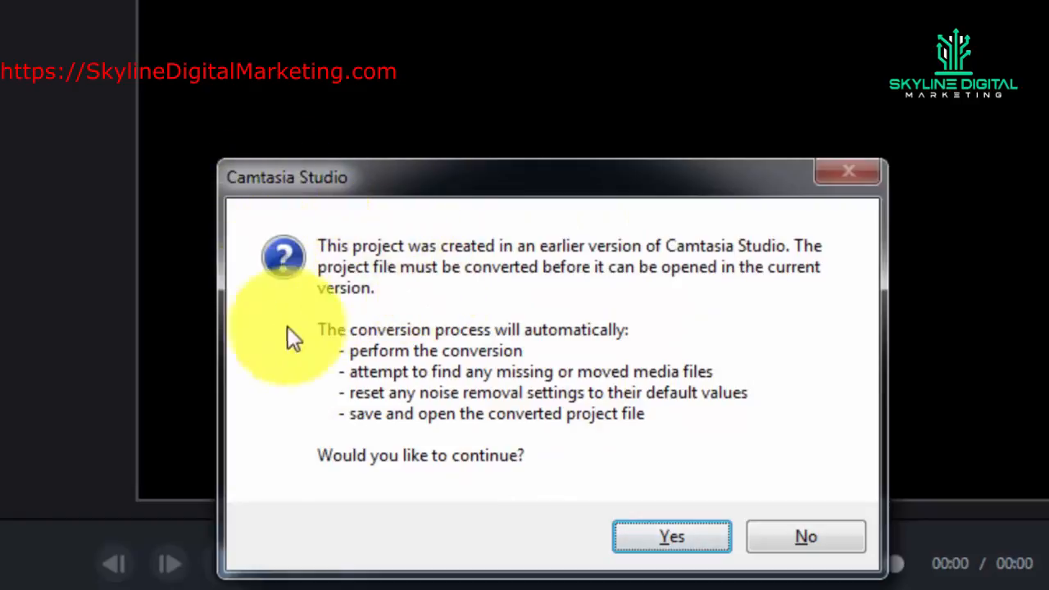
mouse_move(356, 342)
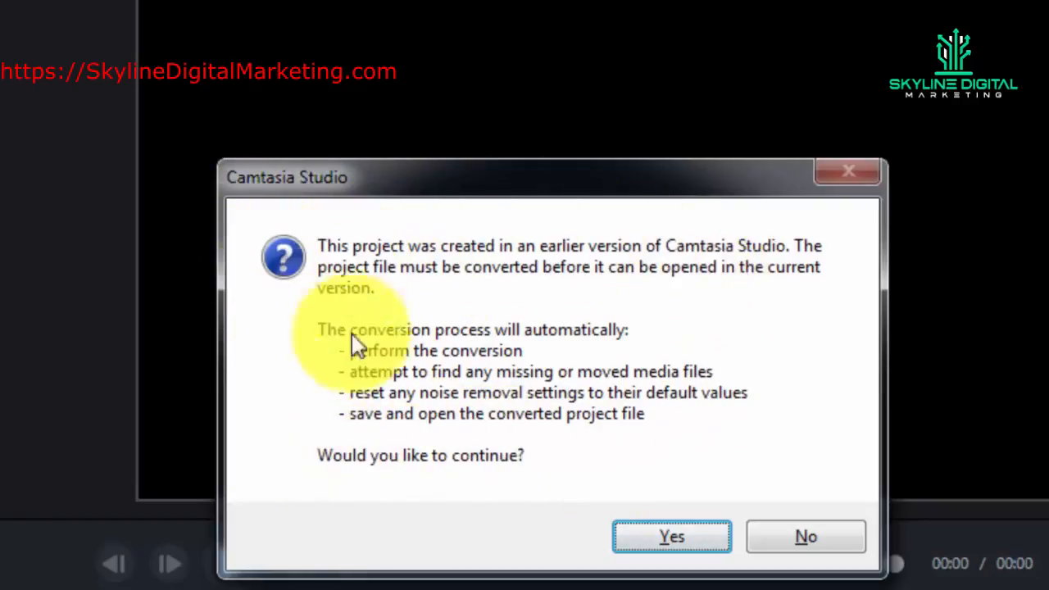
mouse_move(287, 287)
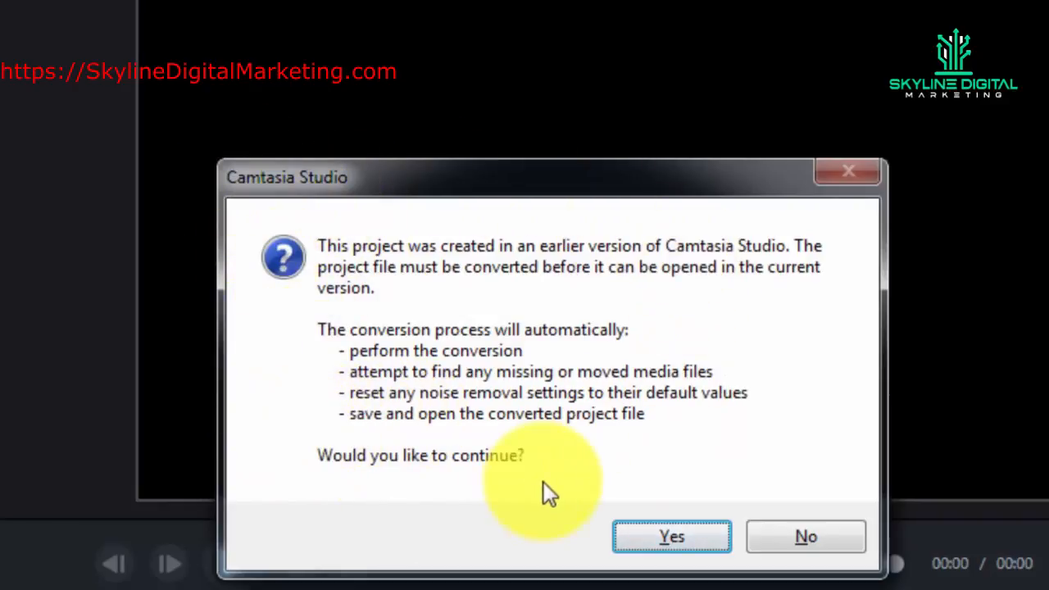
mouse_move(689, 303)
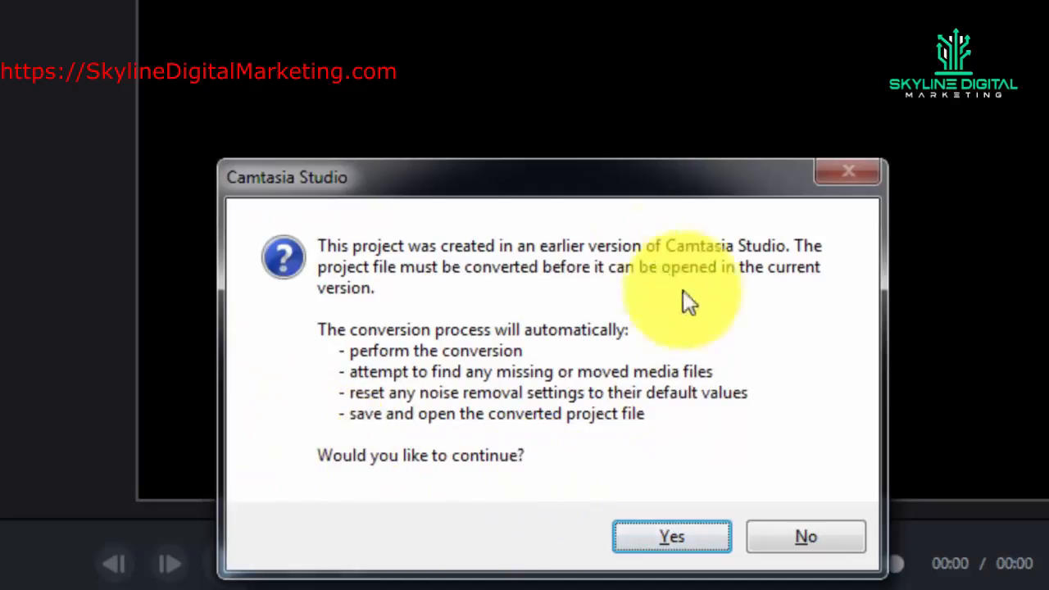
mouse_move(442, 328)
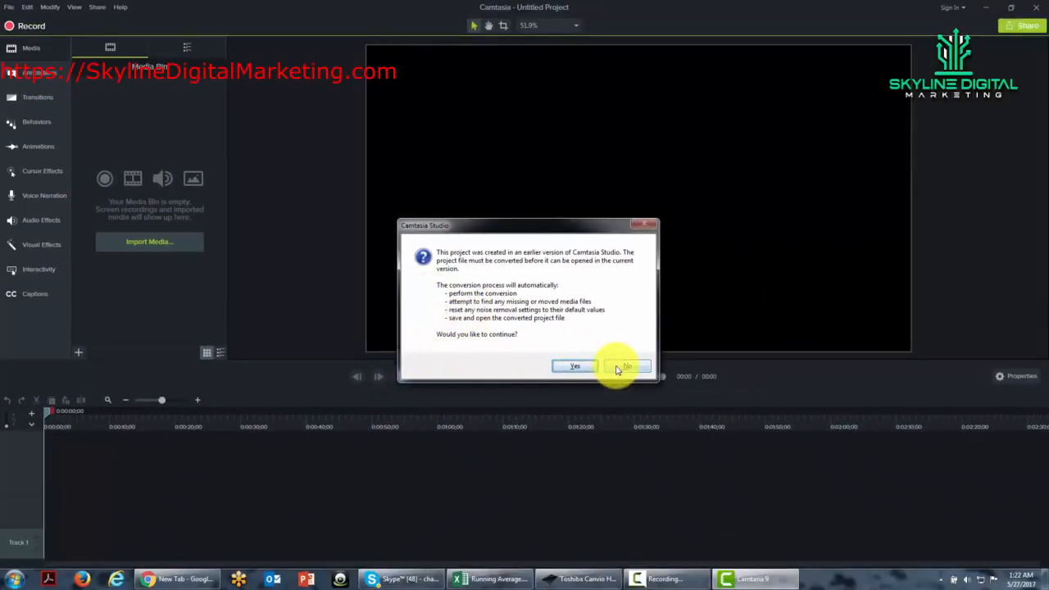
Step: Decline converting the old project, then launch the recorder from the editor's Record button
left_click(574, 367)
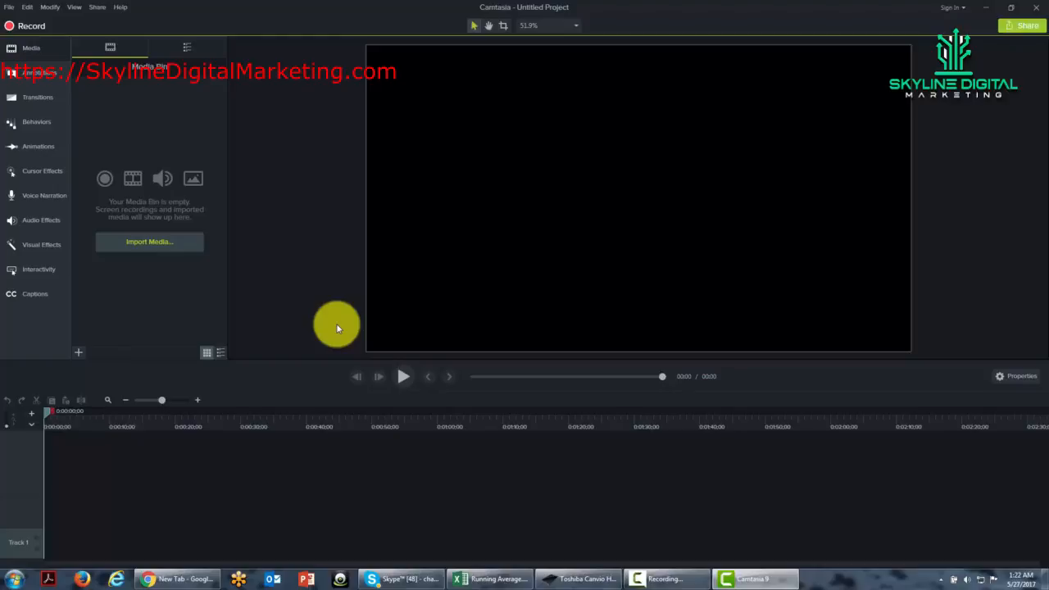
mouse_move(335, 35)
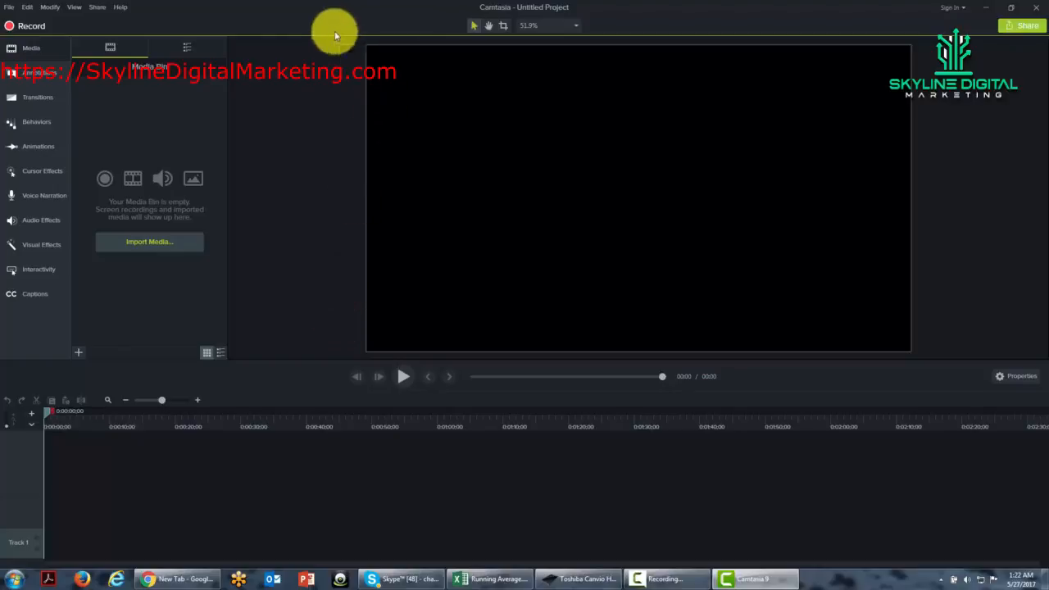
mouse_move(508, 394)
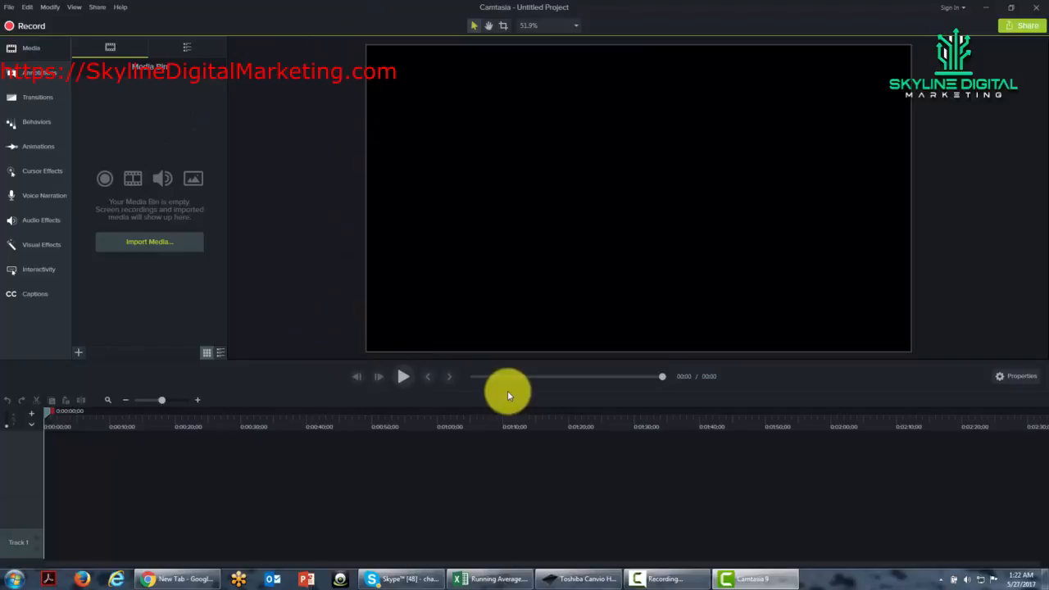
mouse_move(109, 121)
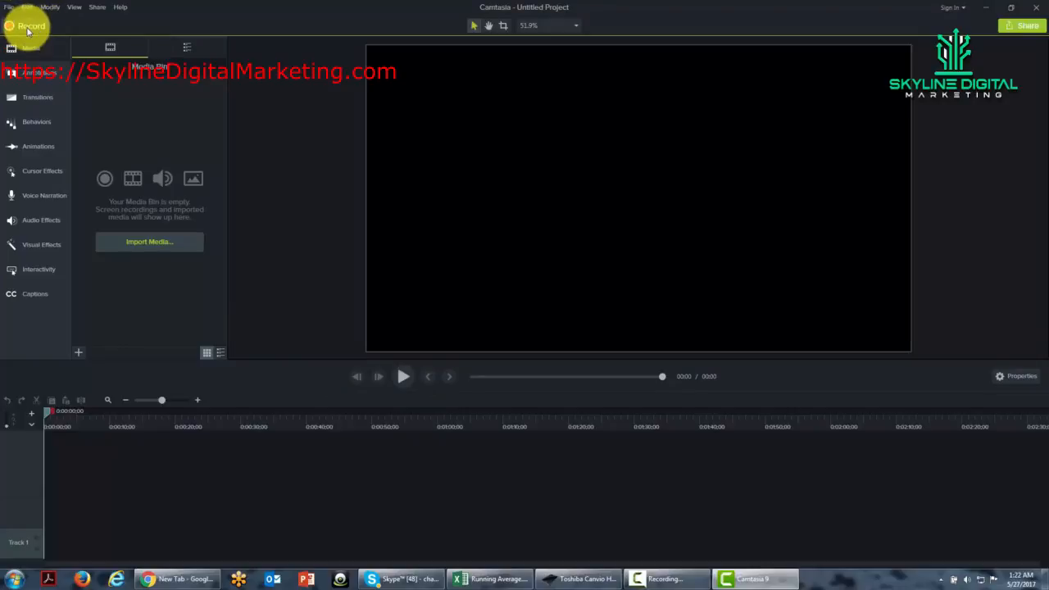
left_click(30, 26)
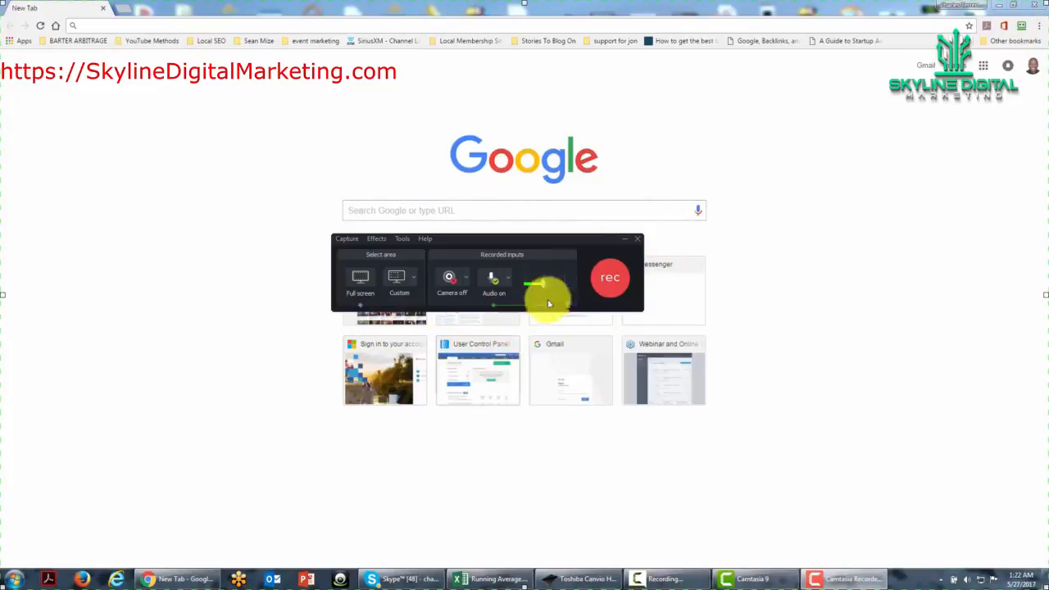
mouse_move(431, 217)
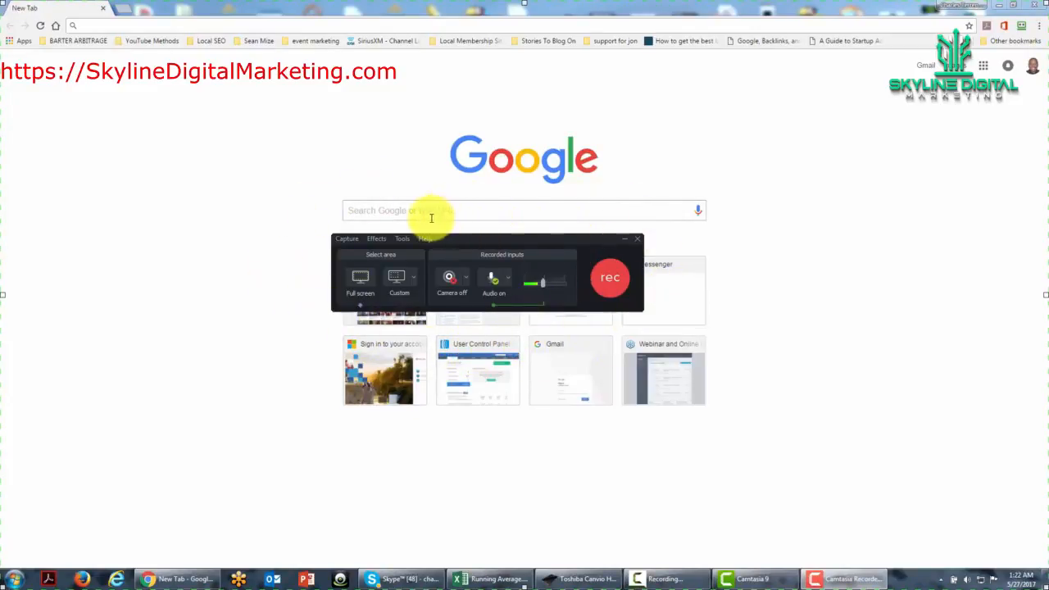